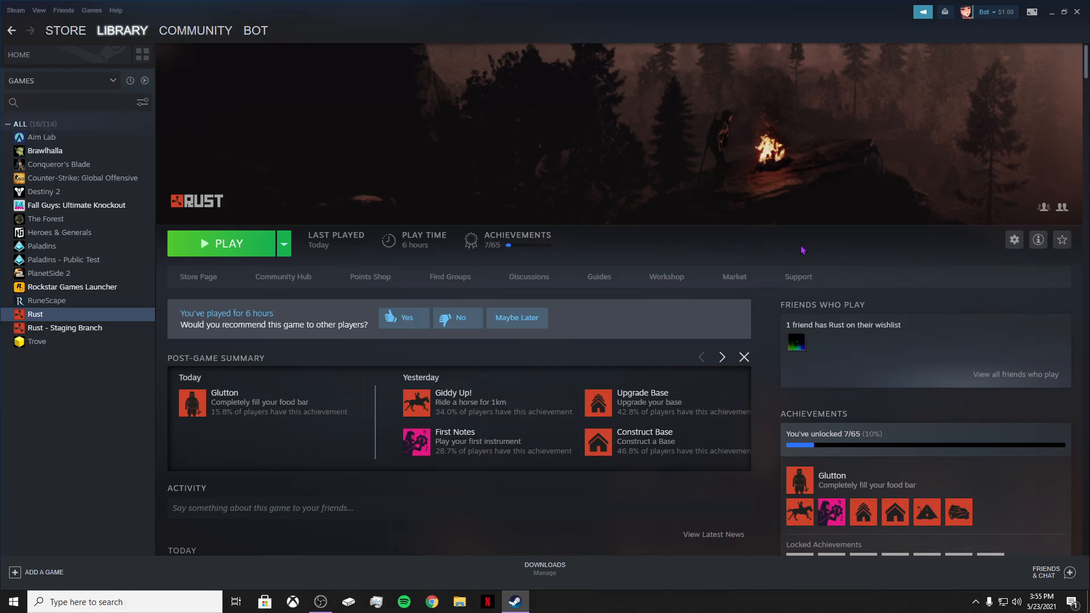
mouse_move(215, 225)
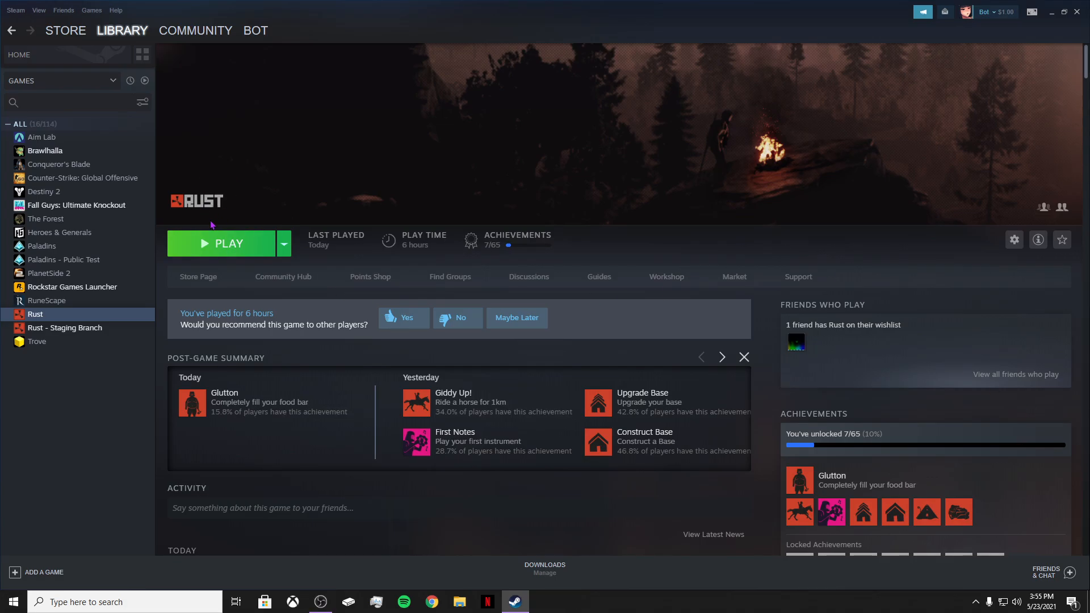
mouse_move(268, 241)
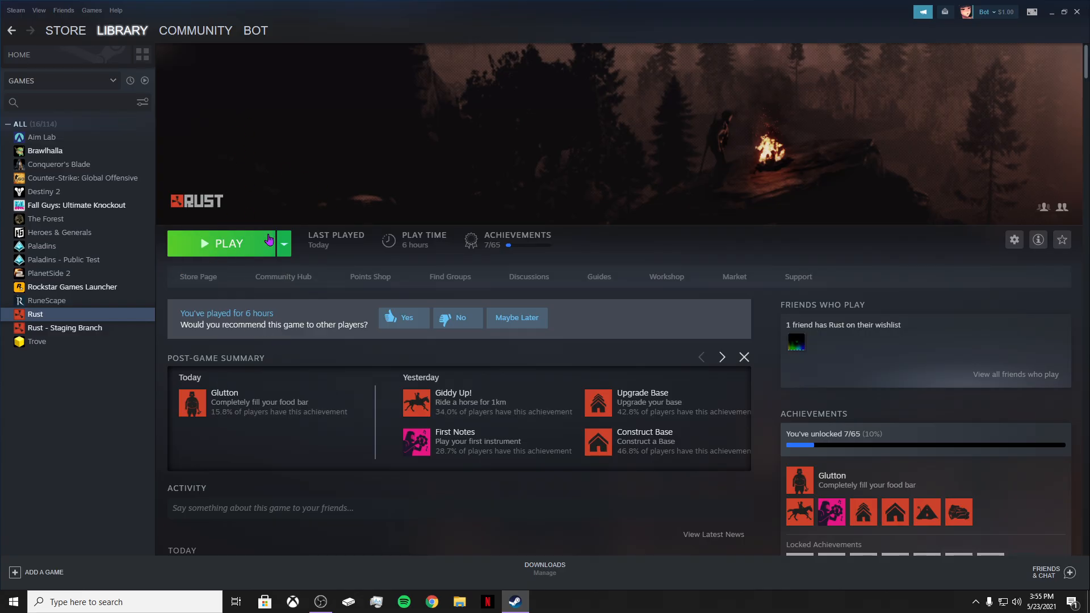
mouse_move(91, 309)
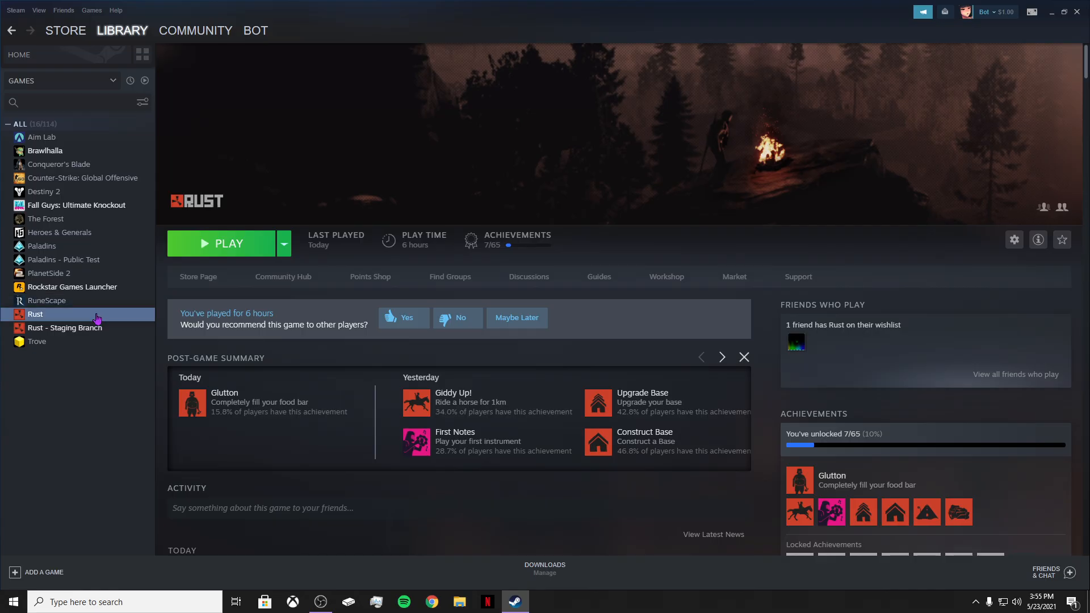
mouse_move(212, 155)
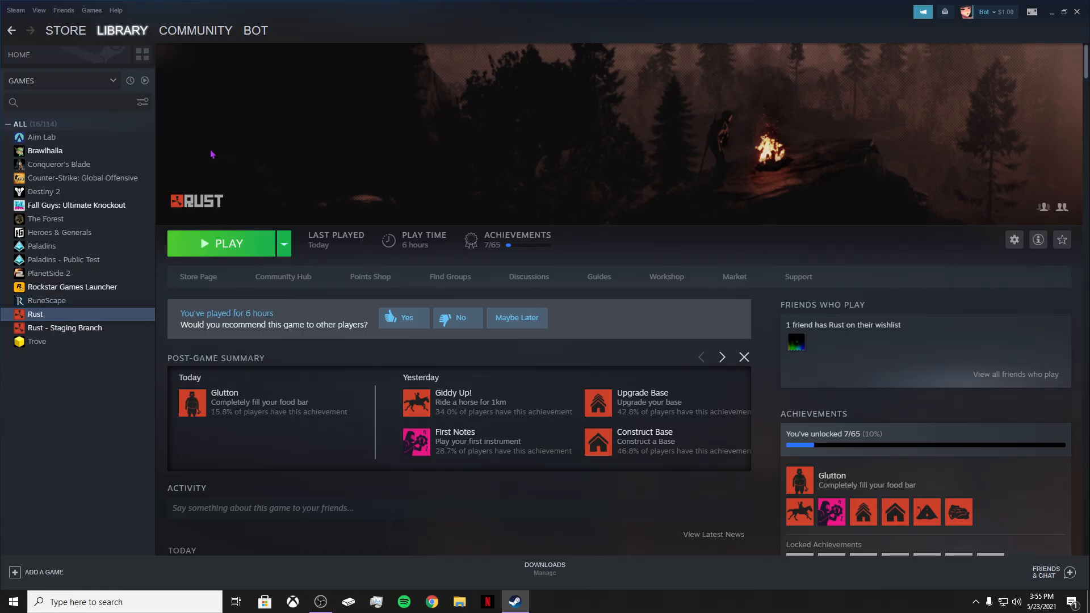
mouse_move(91, 273)
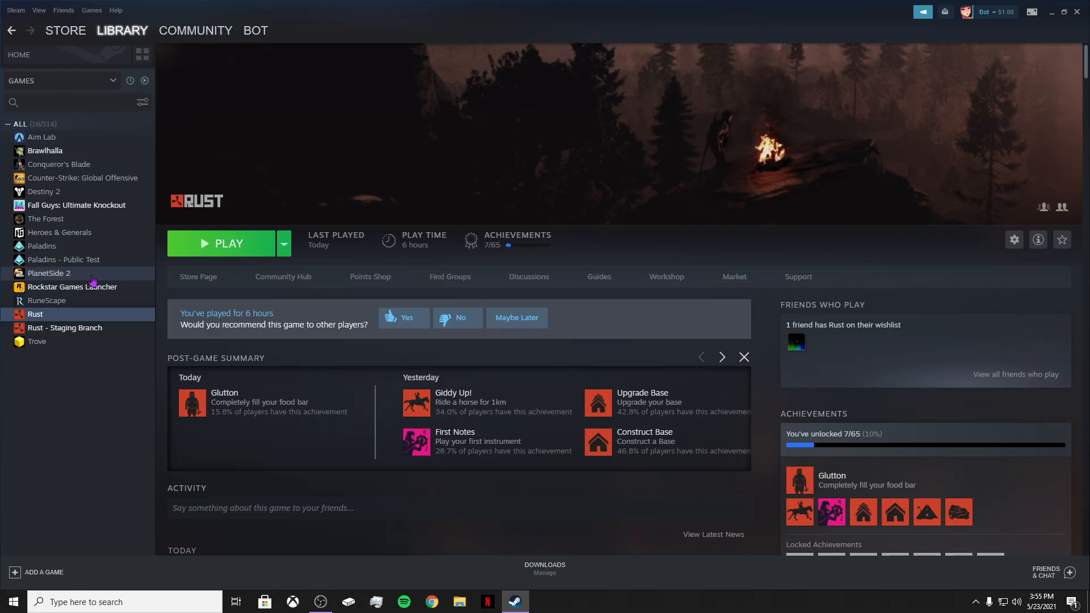
mouse_move(73, 318)
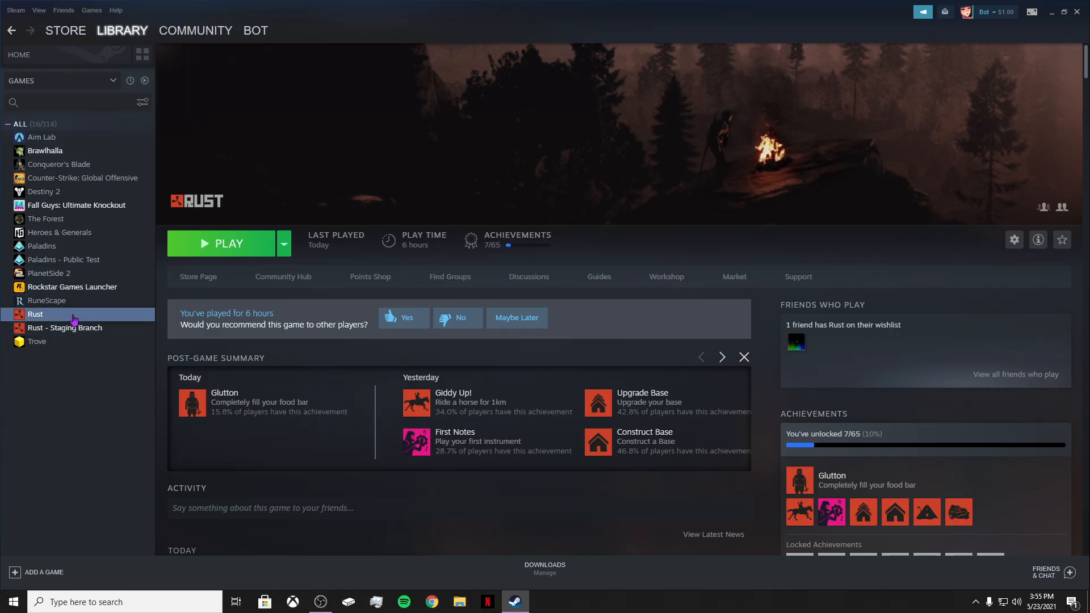
- Show Rust's Properties on the Local Files section from the Steam Library
right_click(35, 313)
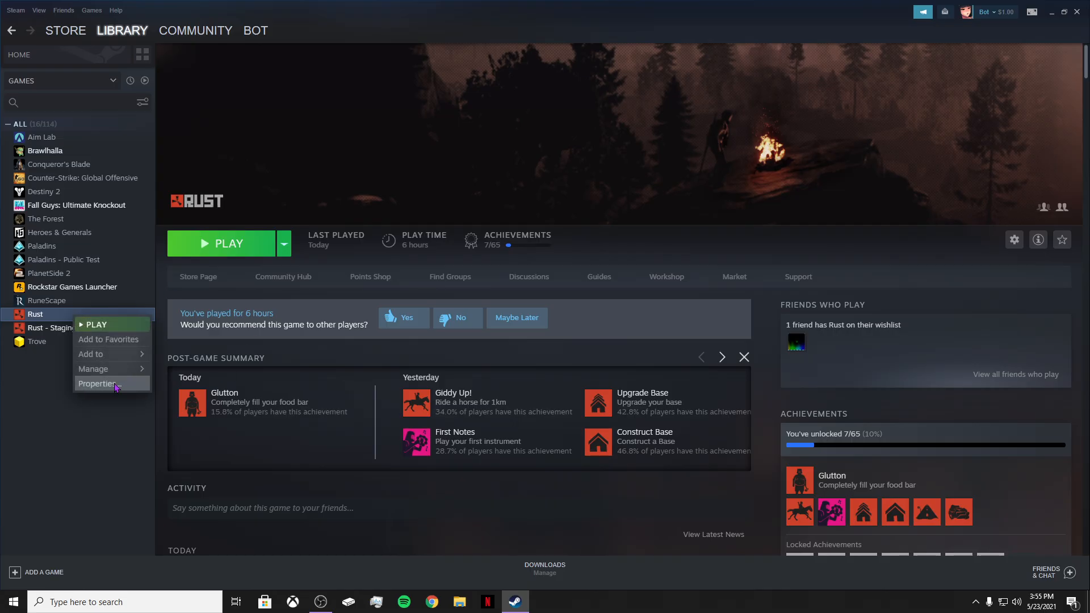
left_click(98, 383)
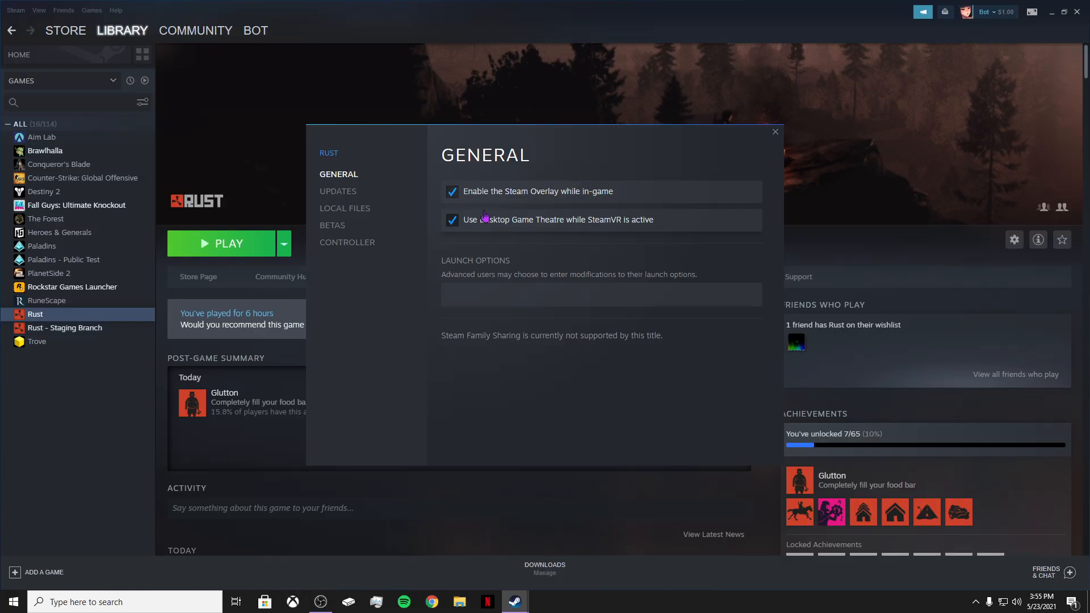
left_click(346, 208)
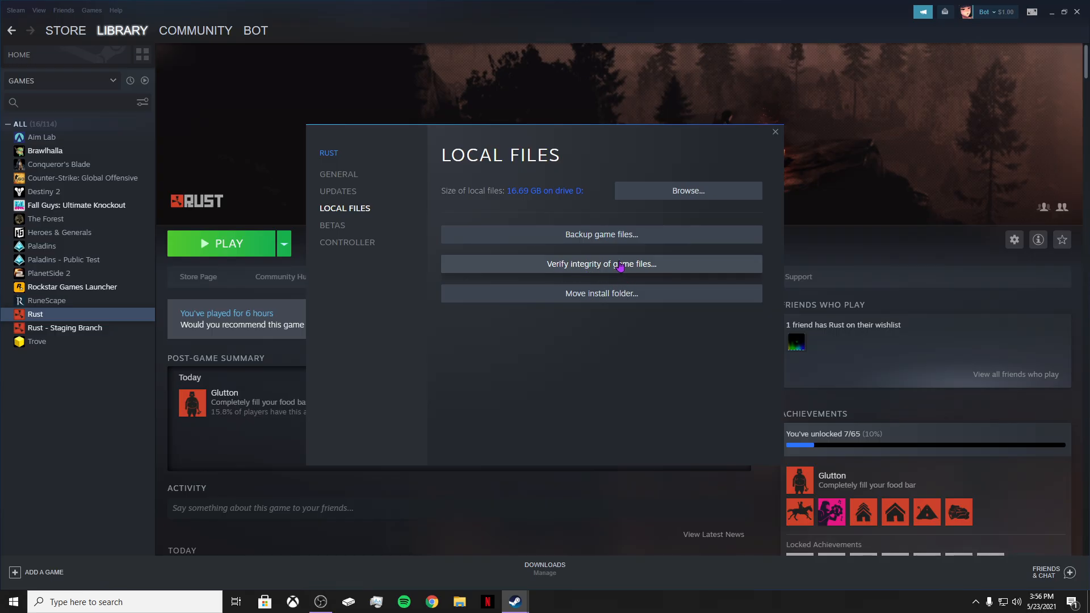
- Start verifying the integrity of Rust's game files
left_click(600, 263)
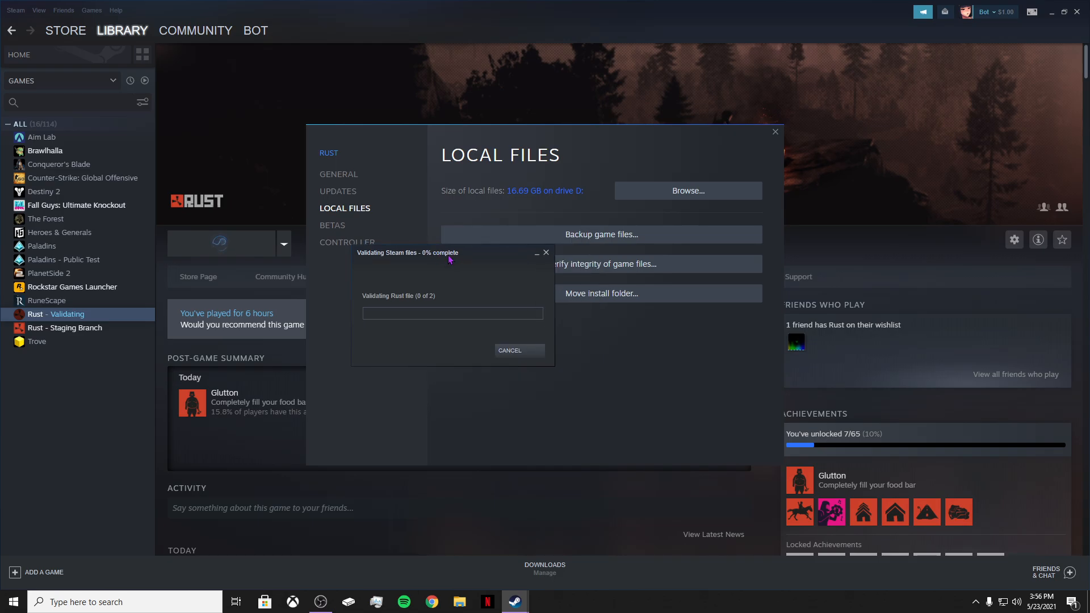
mouse_move(500, 254)
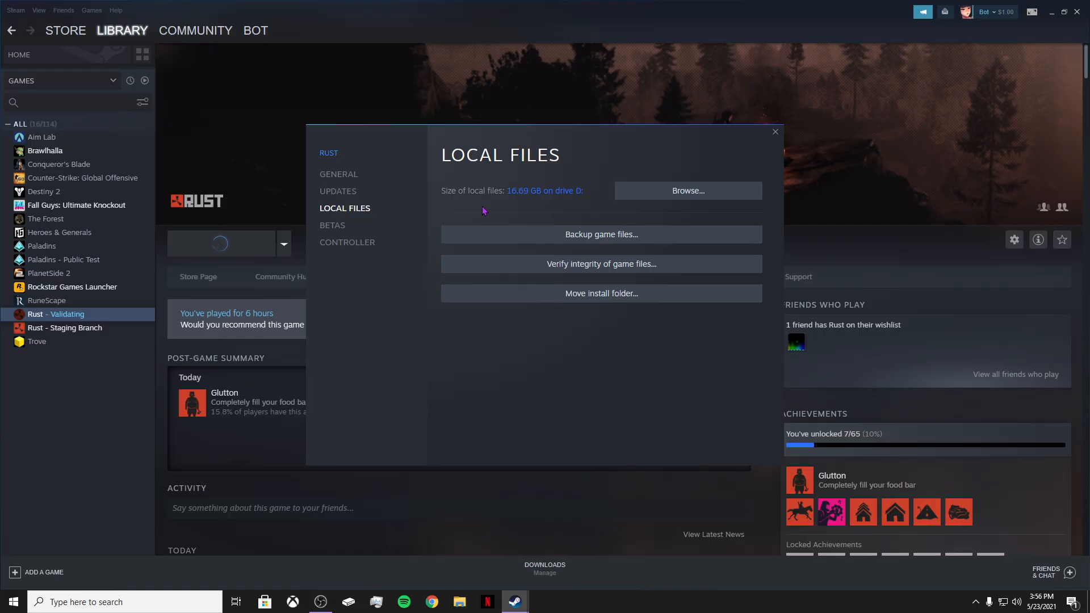
left_click(600, 264)
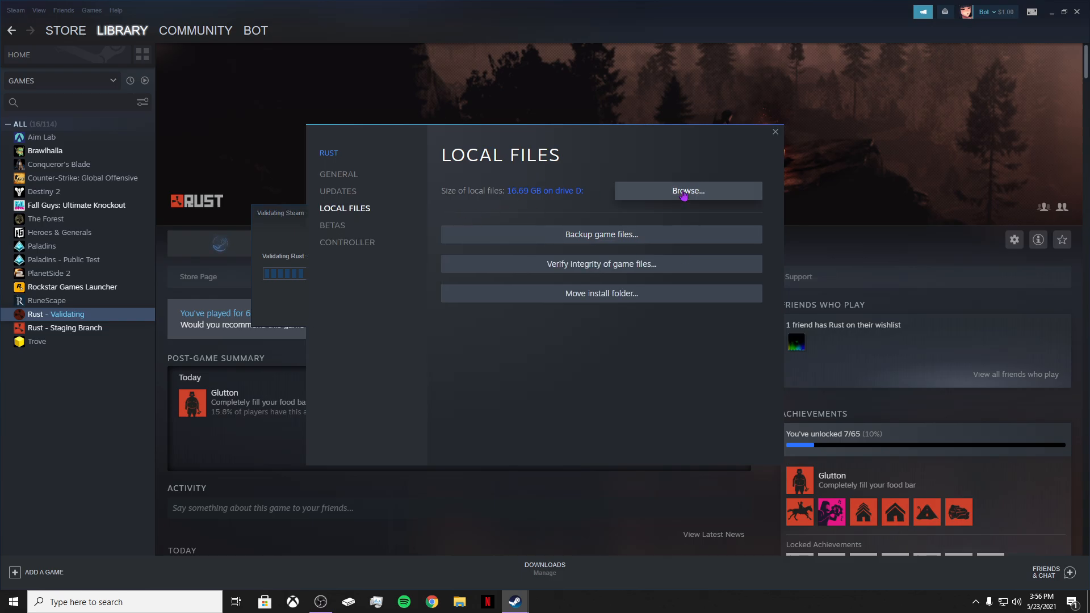
- Browse to Rust's install folder and bring up the context menu for Rust.exe
left_click(687, 191)
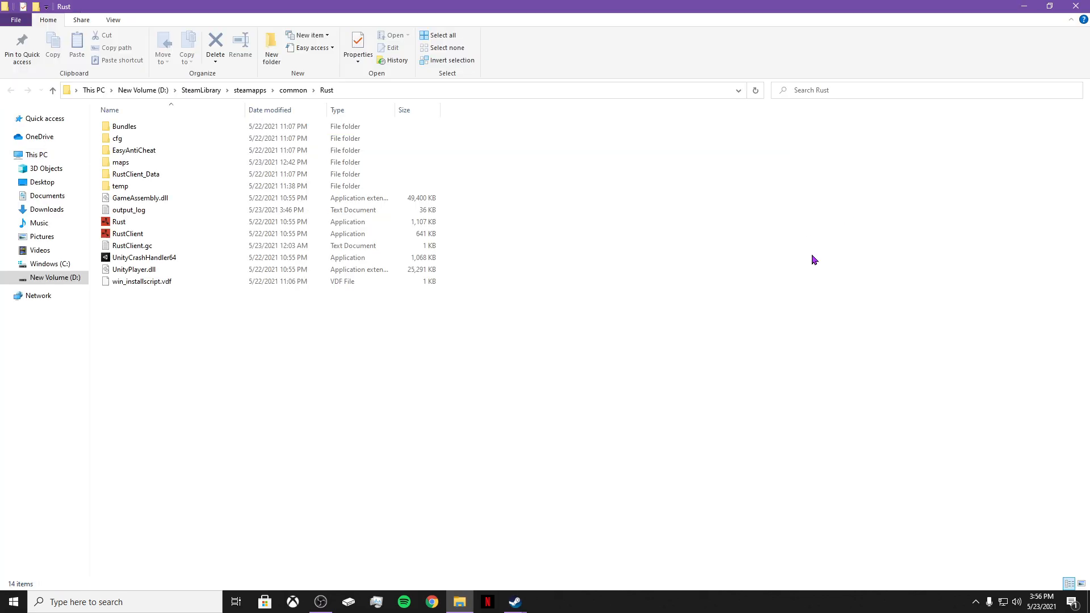
right_click(130, 228)
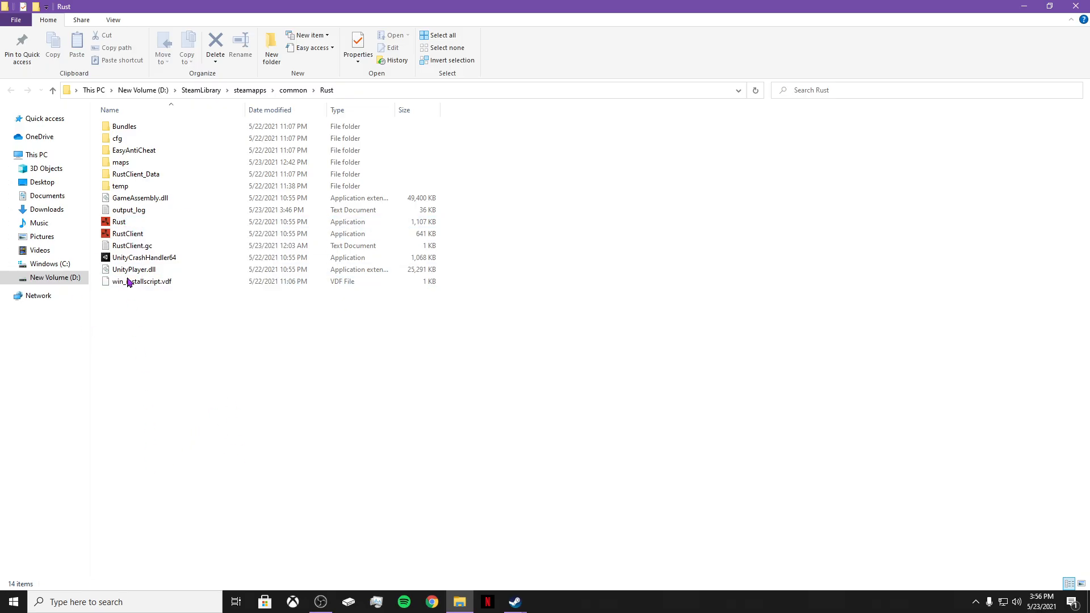
right_click(119, 221)
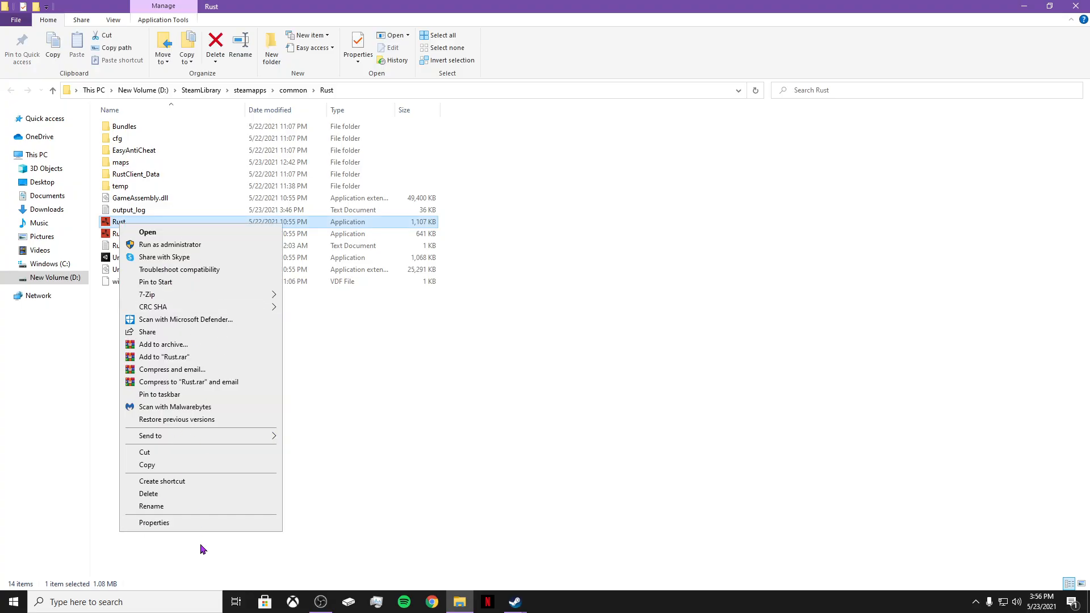
- Show Rust.exe's Properties window and move it into clear view
left_click(161, 531)
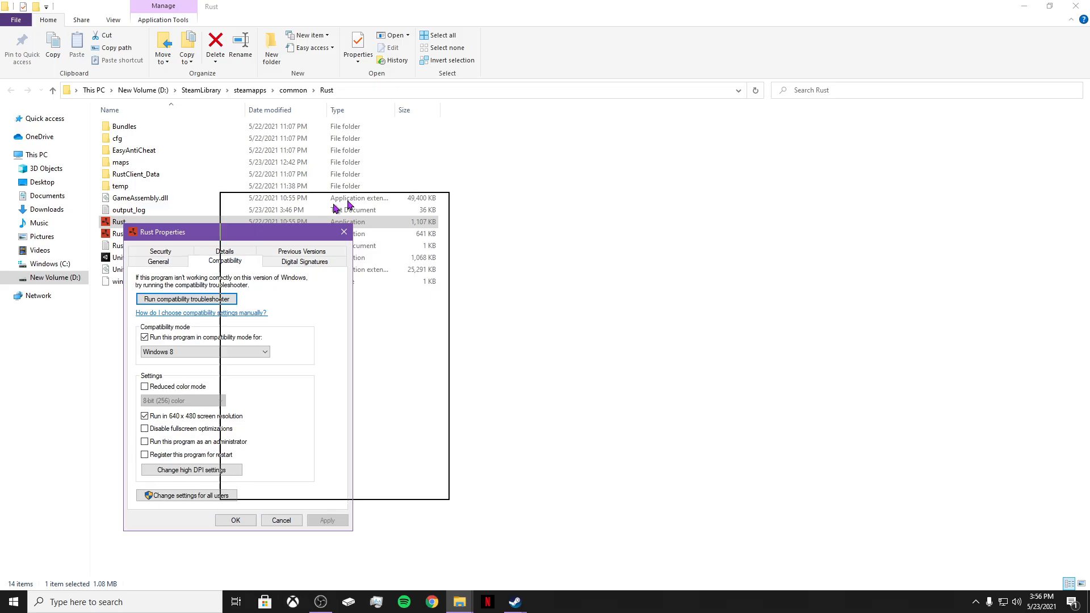
left_click_drag(163, 232, 394, 166)
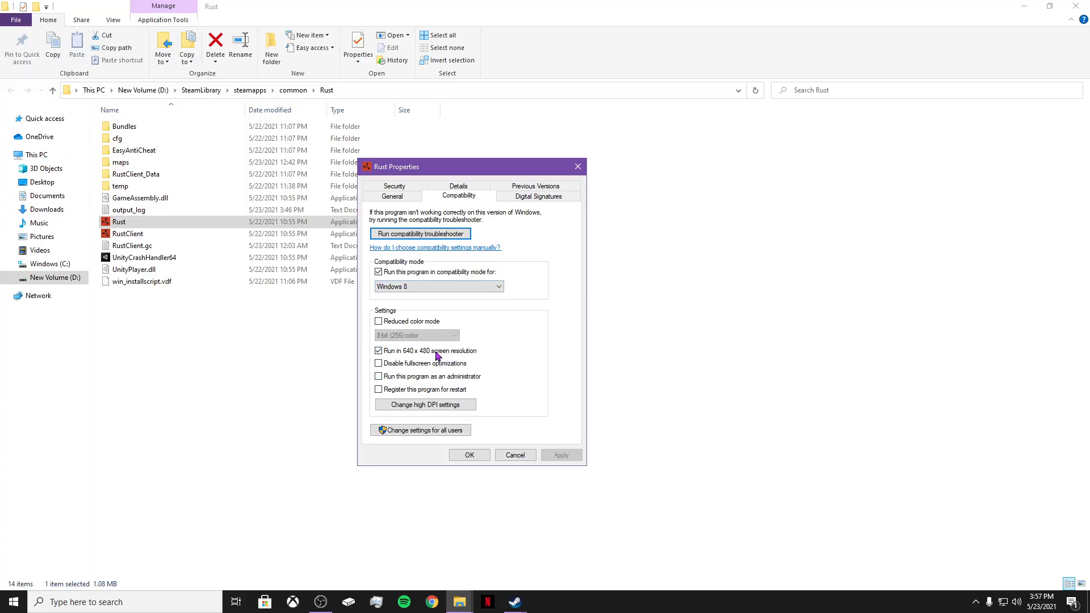
mouse_move(497, 353)
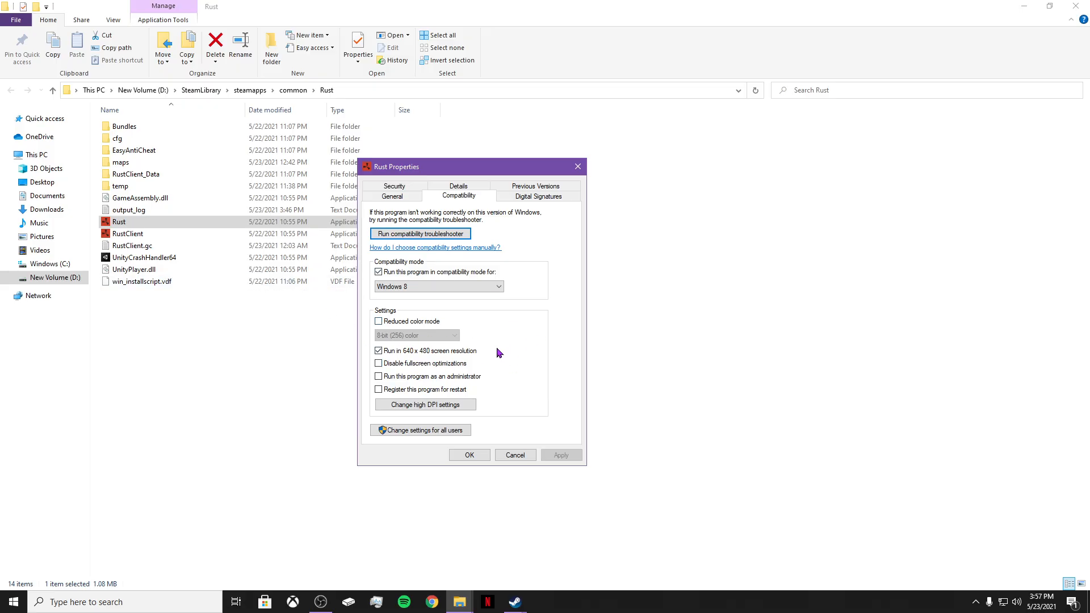
mouse_move(436, 346)
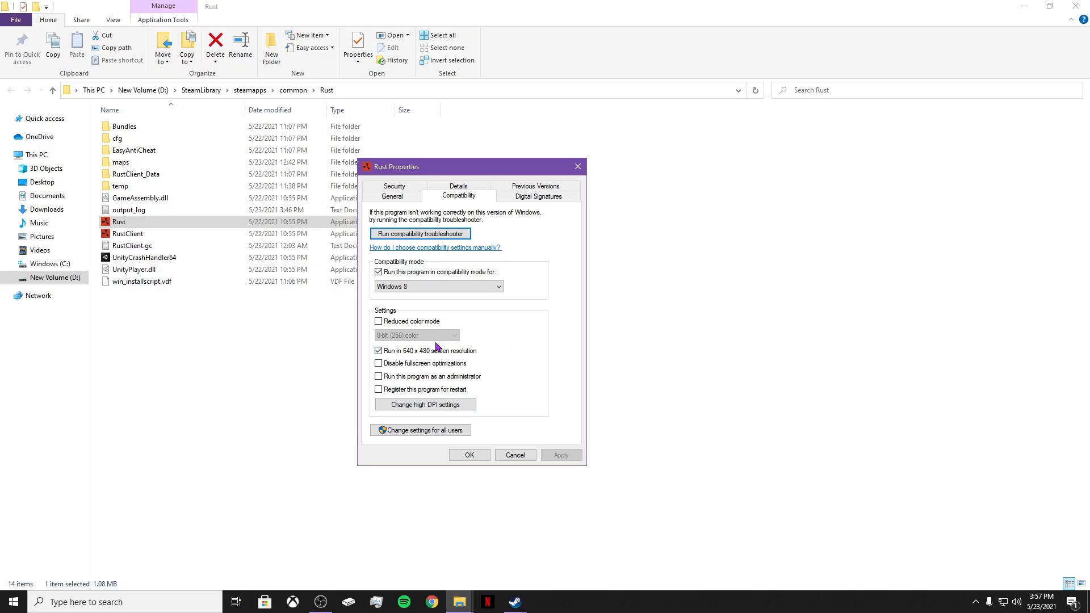
mouse_move(428, 340)
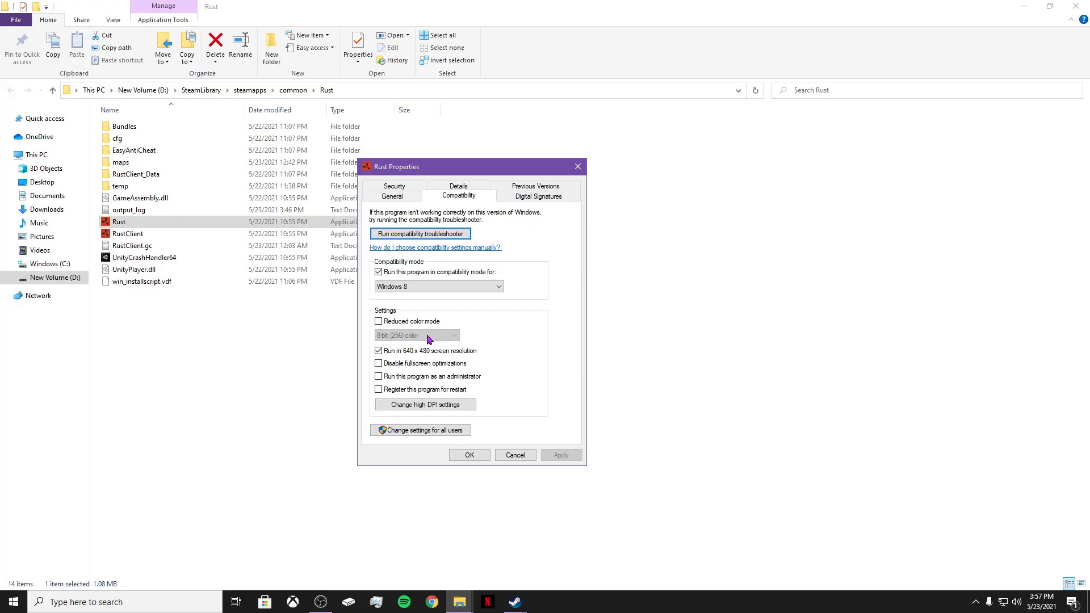
mouse_move(442, 375)
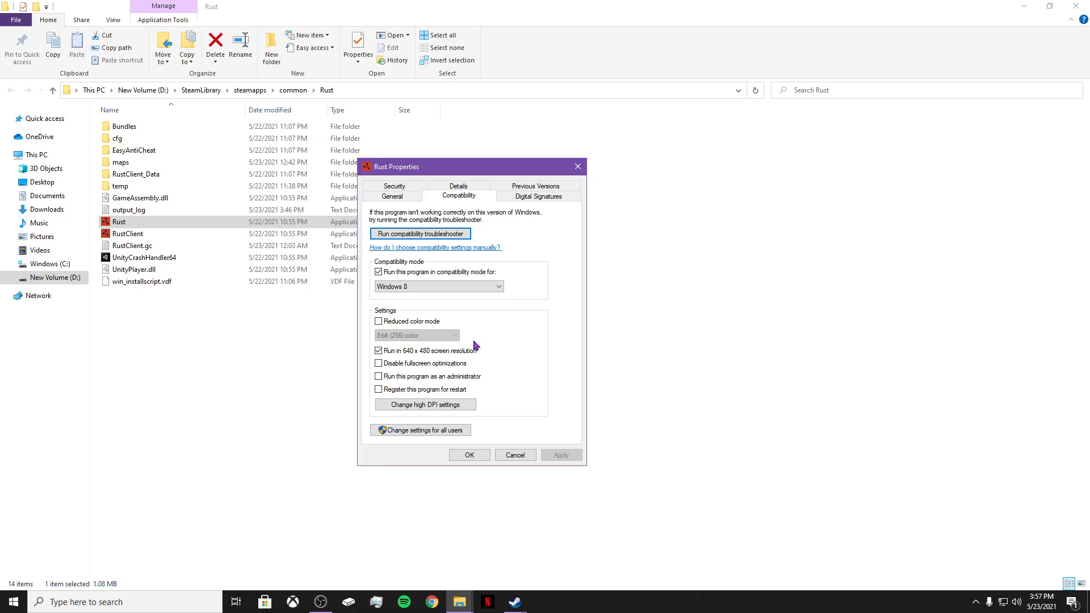
mouse_move(450, 294)
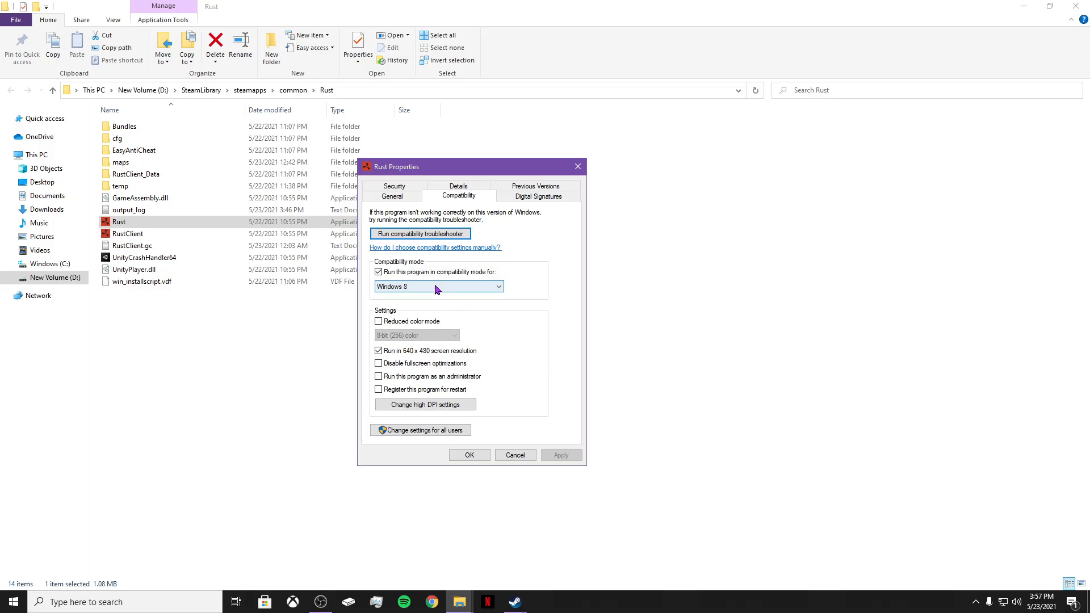
mouse_move(436, 283)
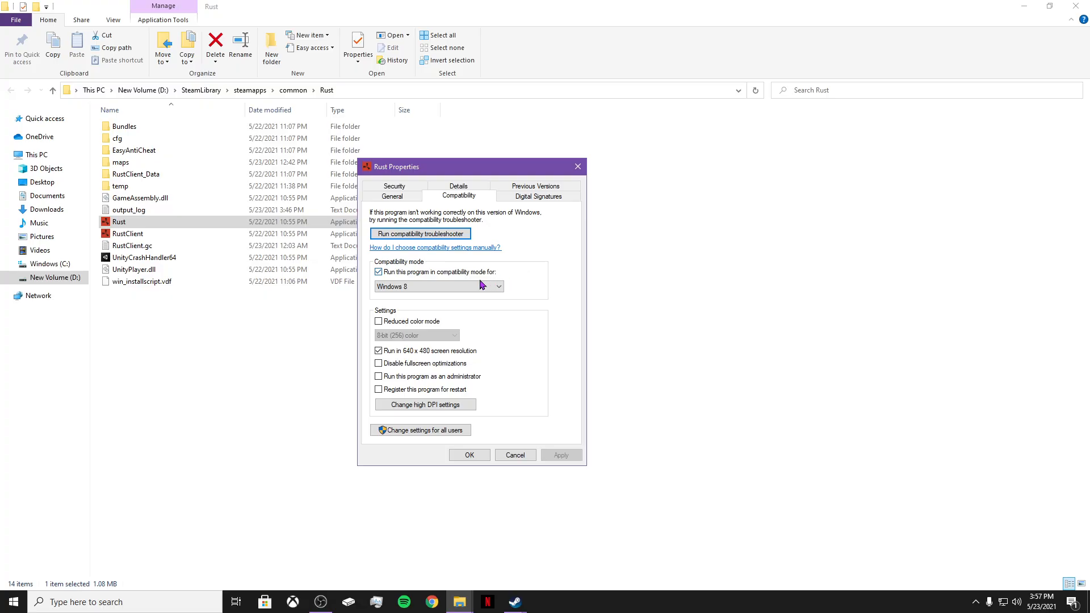
- Disable 'Run this program in compatibility mode' for Rust.exe and apply the change
left_click(379, 271)
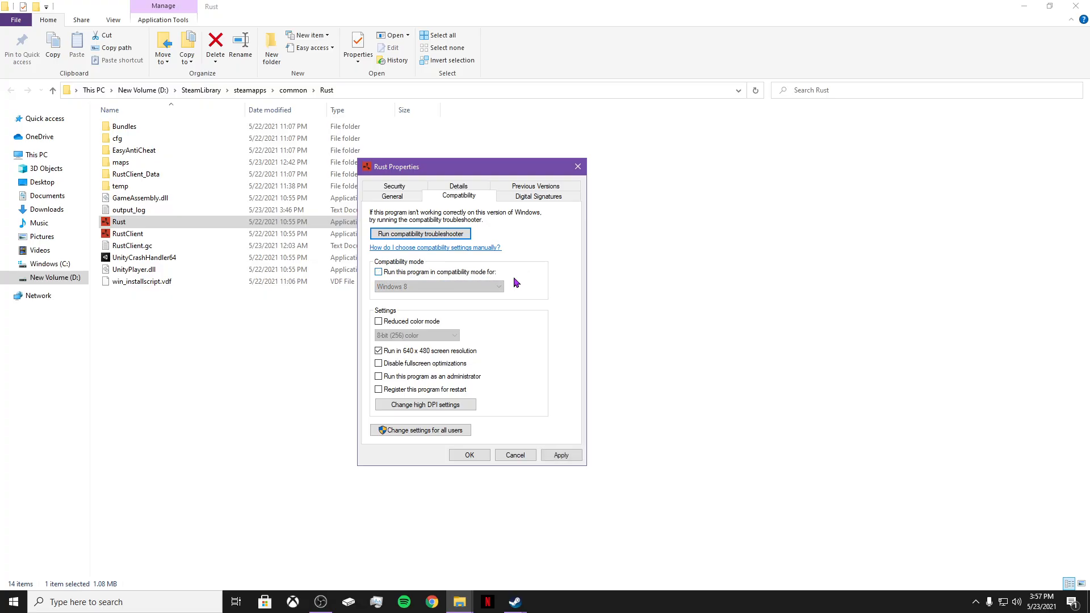
mouse_move(560, 454)
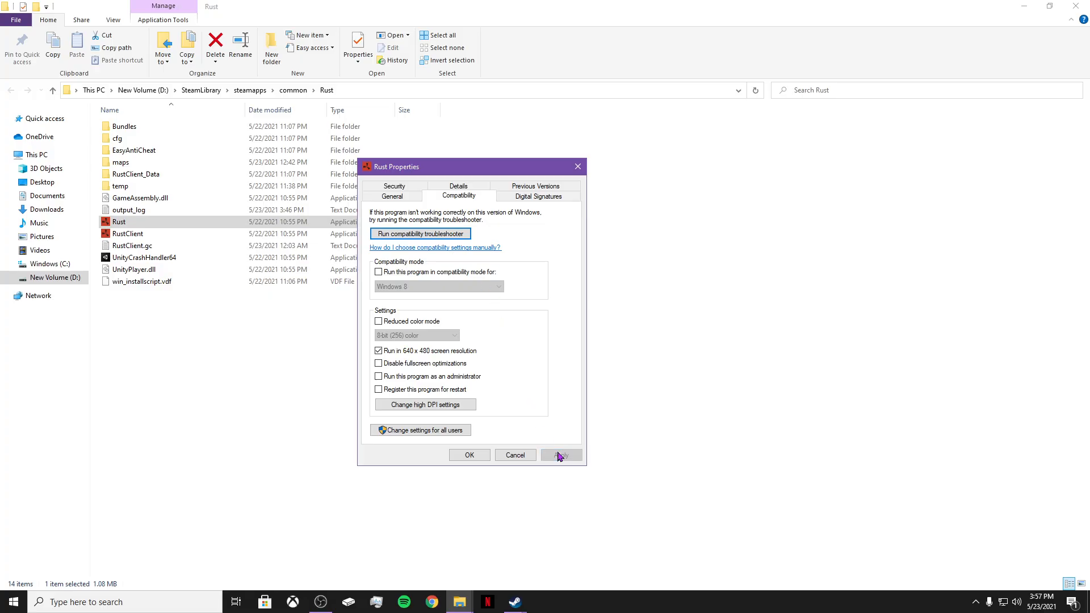
left_click(560, 455)
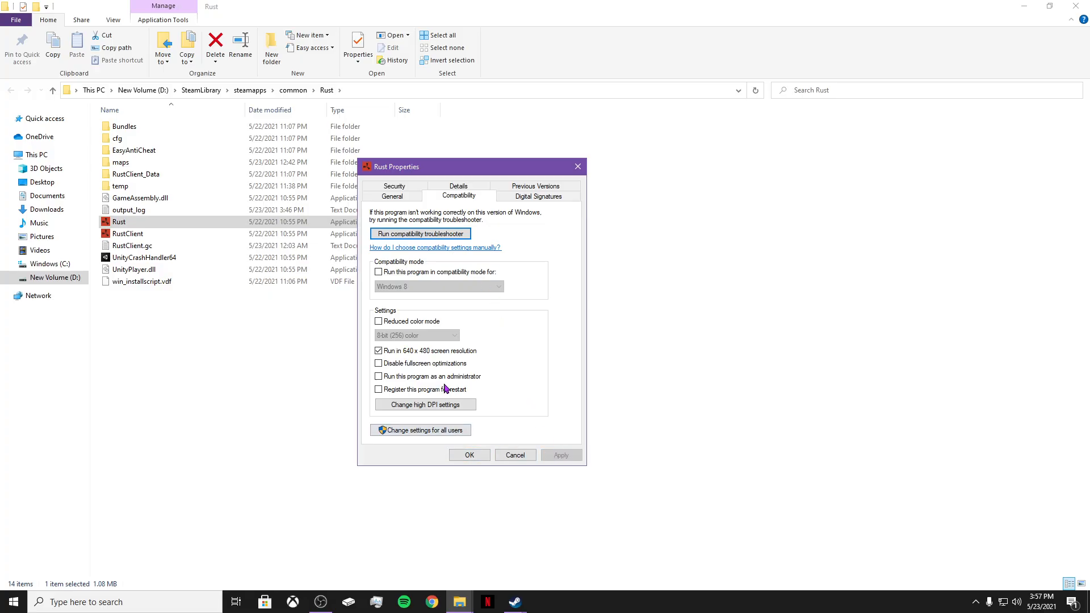
mouse_move(432, 240)
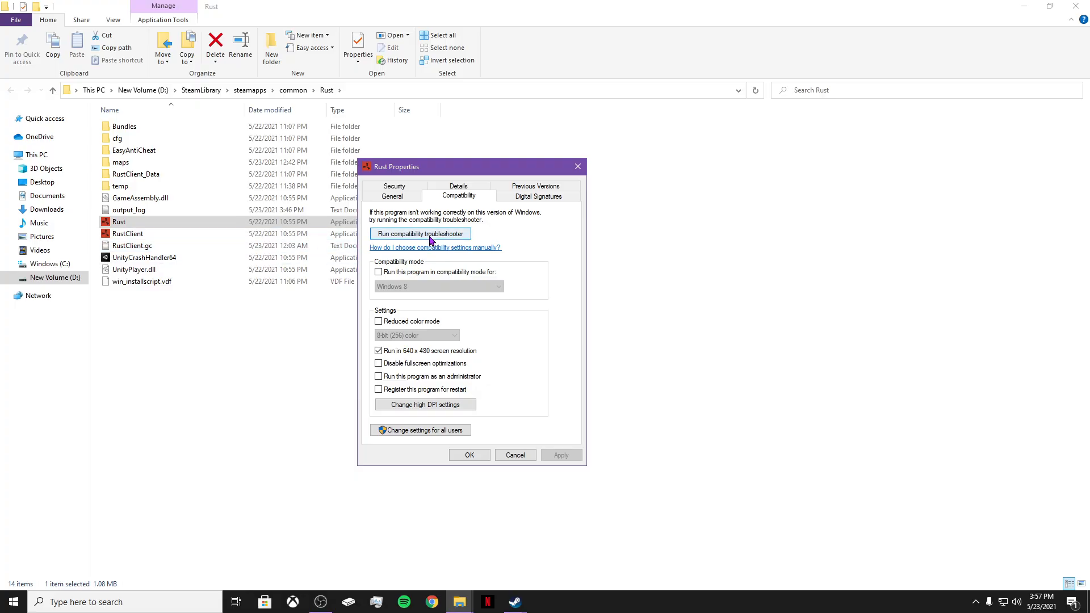
mouse_move(445, 238)
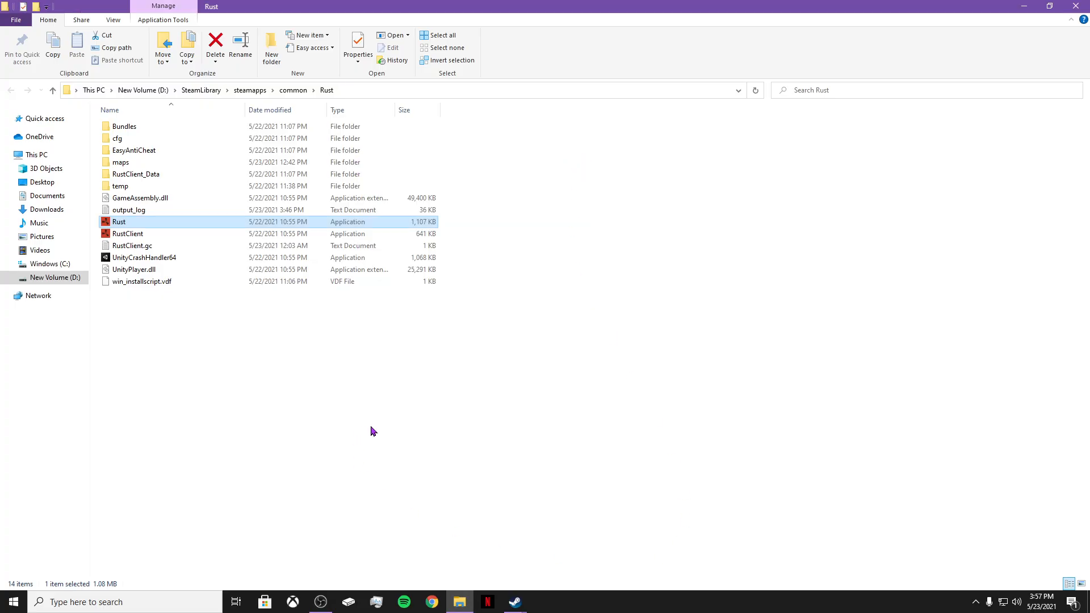
- Switch back to the main Steam window where Rust's files are validating
right_click(118, 221)
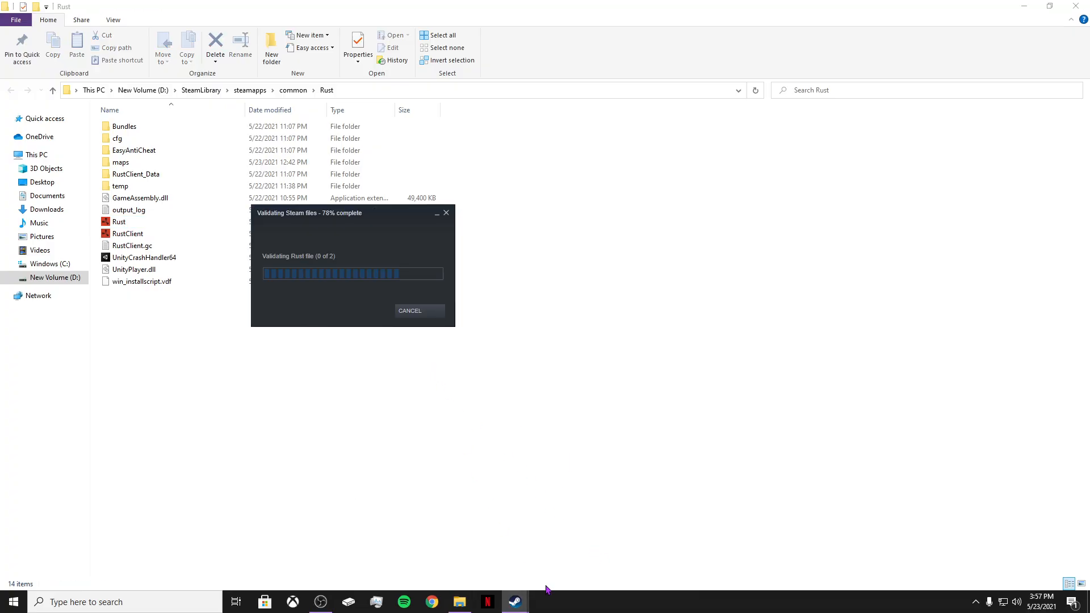
mouse_move(515, 602)
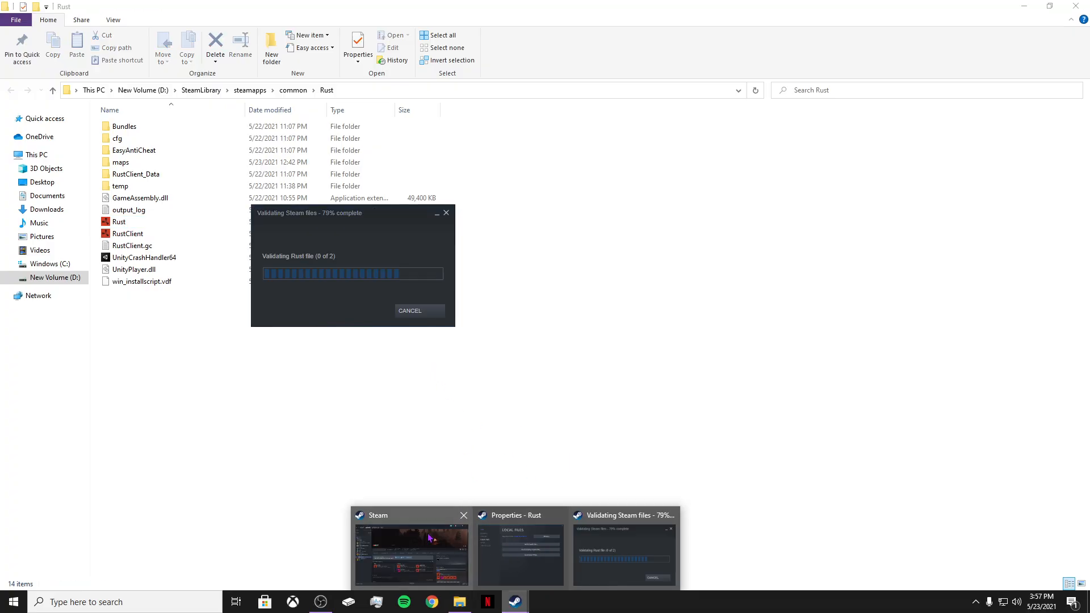
left_click(411, 552)
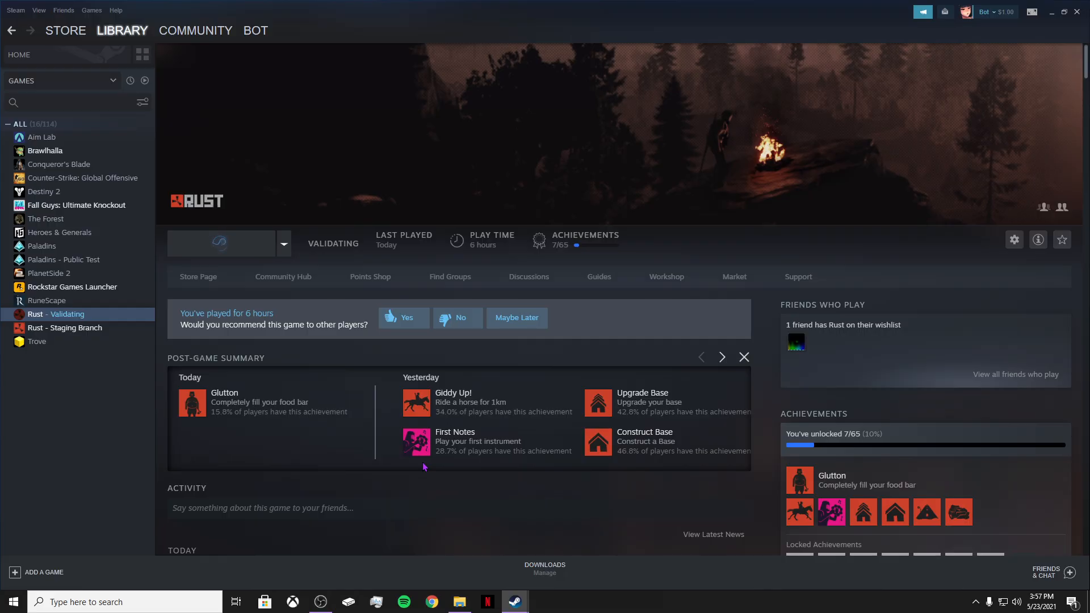
mouse_move(452, 428)
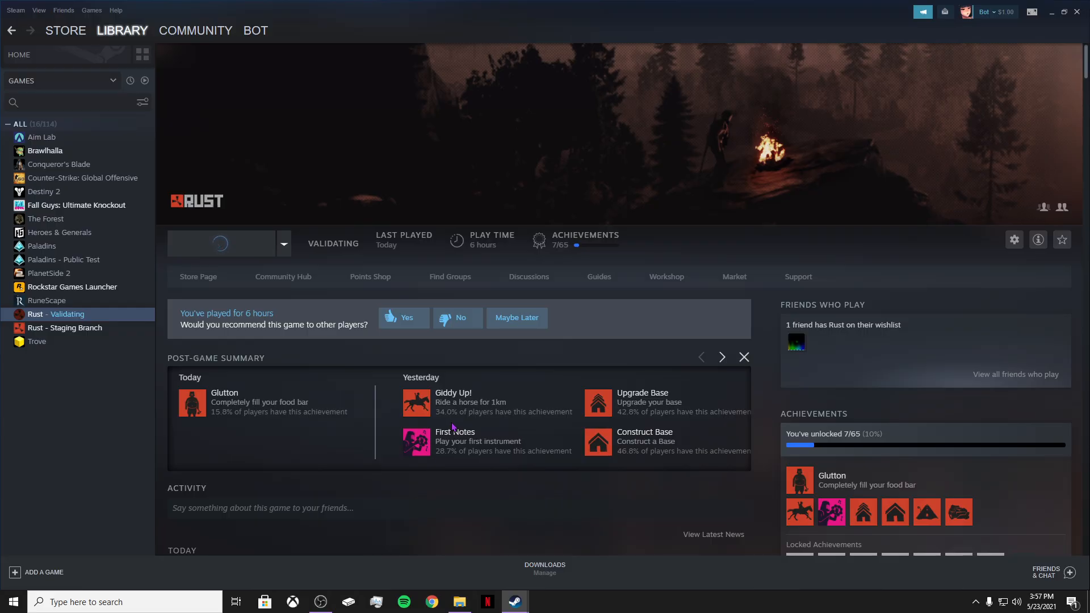
mouse_move(514, 602)
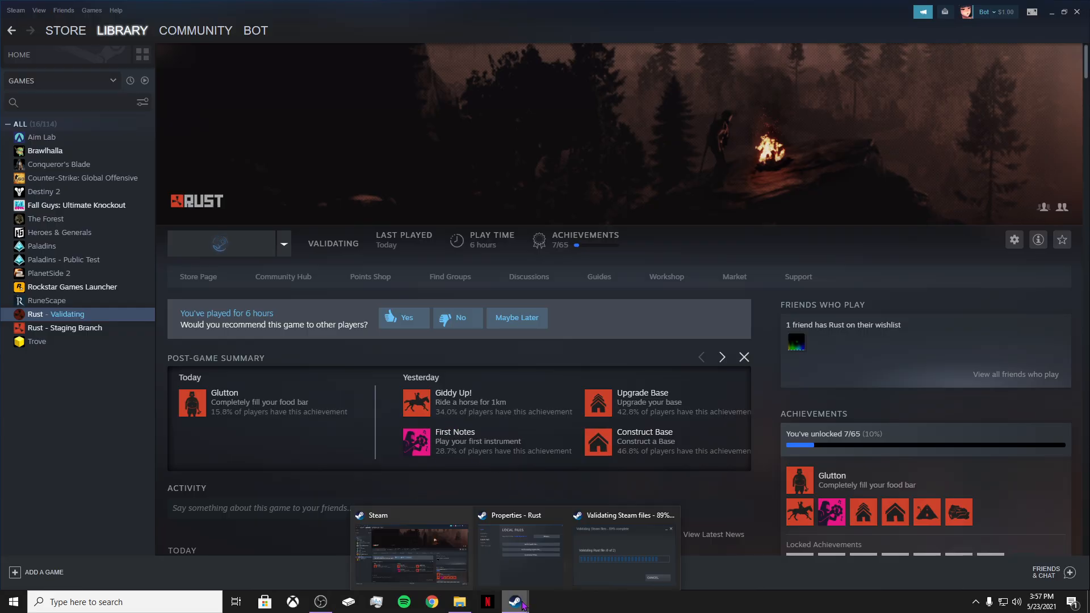
left_click(518, 549)
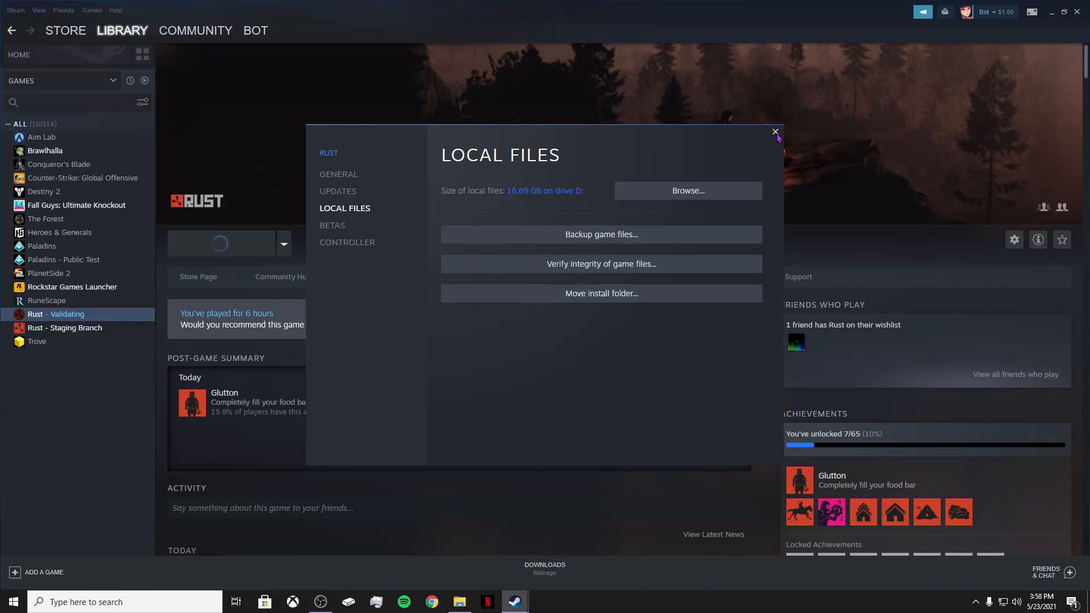
left_click(776, 131)
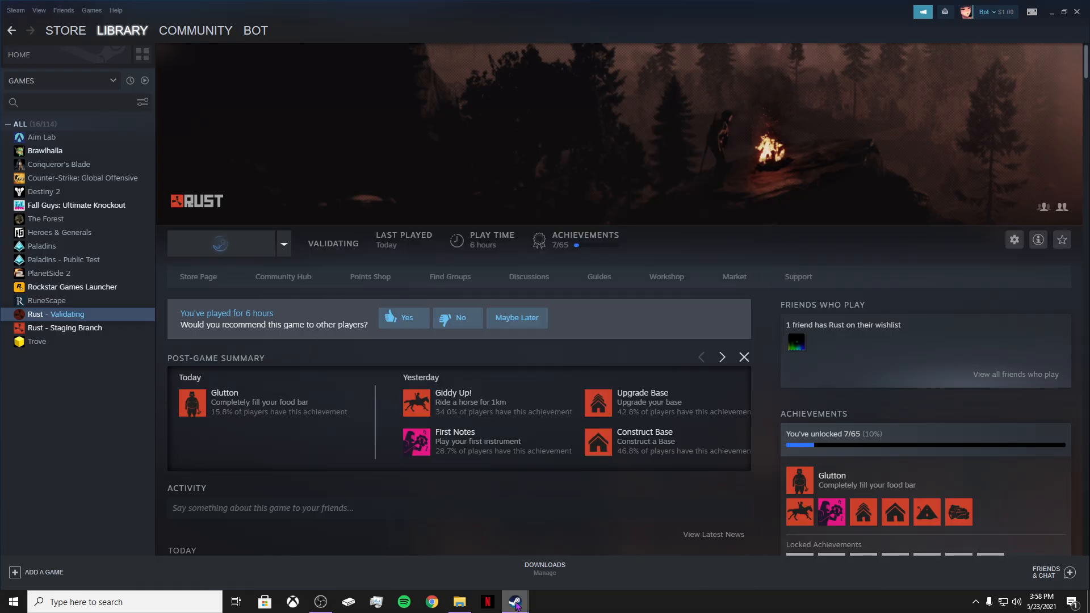